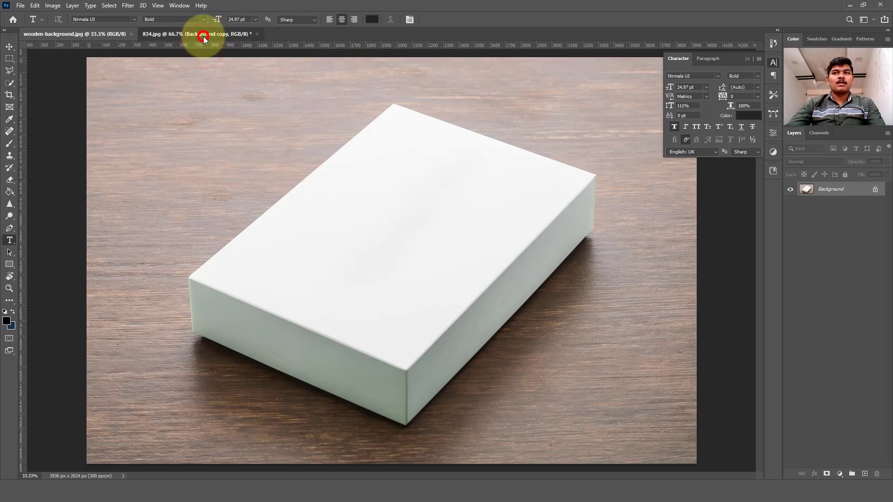
Step: Select the whole mandala tile image in 834.jpg so it can be copied over the box photo
{"action": "left_click", "coordinate": [204, 33]}
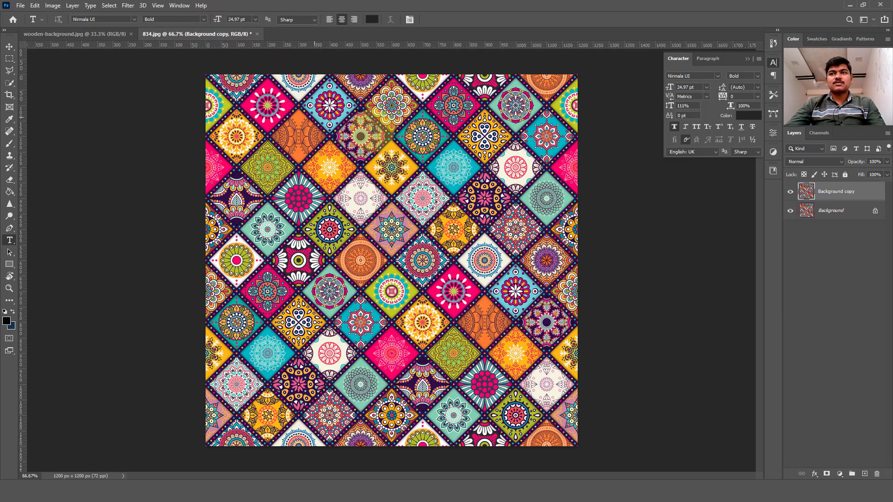
{"action": "key", "text": "Ctrl+J"}
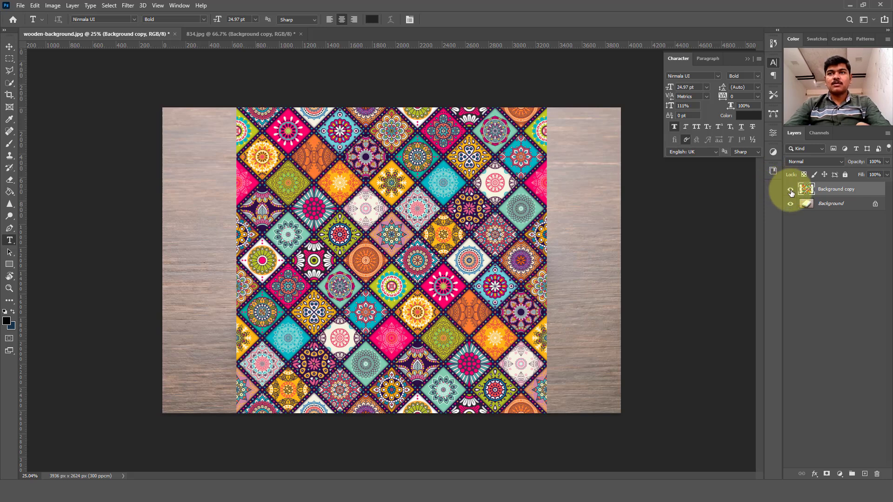
Step: Hide the pasted pattern layer and head to the Filter menu for a new blank layer
{"action": "left_click", "coordinate": [790, 189]}
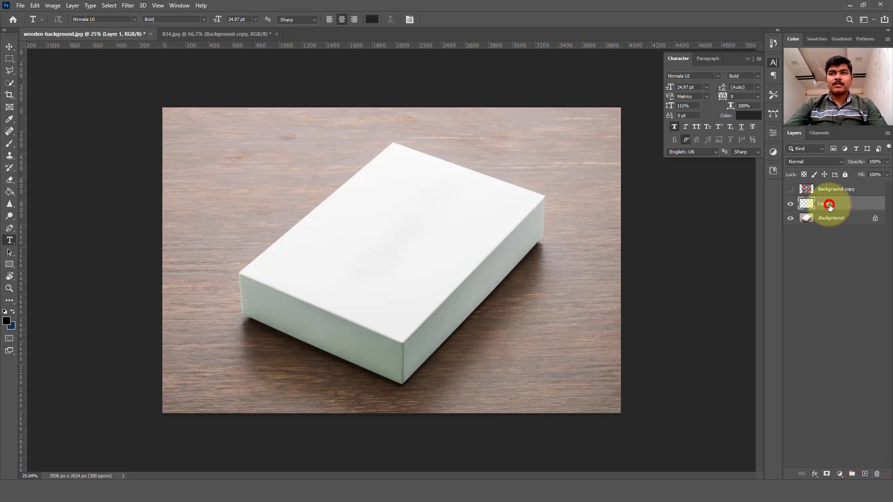
{"action": "left_click", "coordinate": [132, 6]}
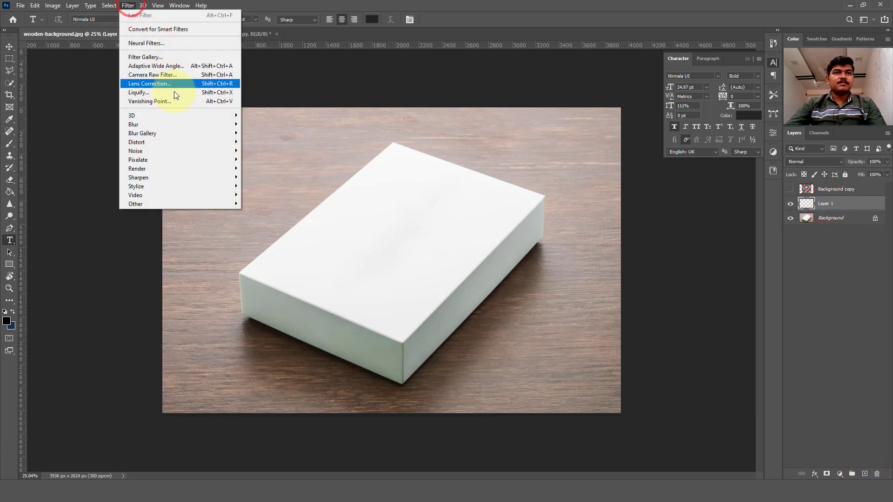
Step: In Vanishing Point, draw a perspective plane over the four corners of the box's top face
{"action": "left_click", "coordinate": [149, 101]}
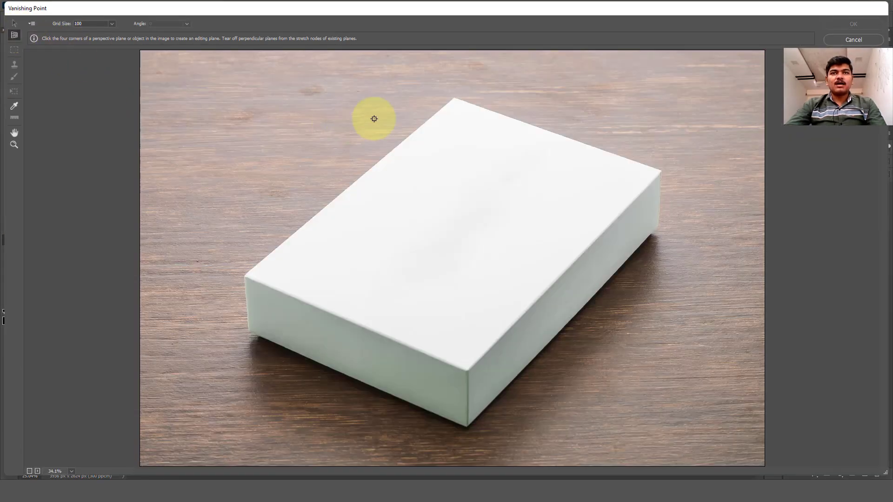
{"action": "mouse_move", "coordinate": [454, 98]}
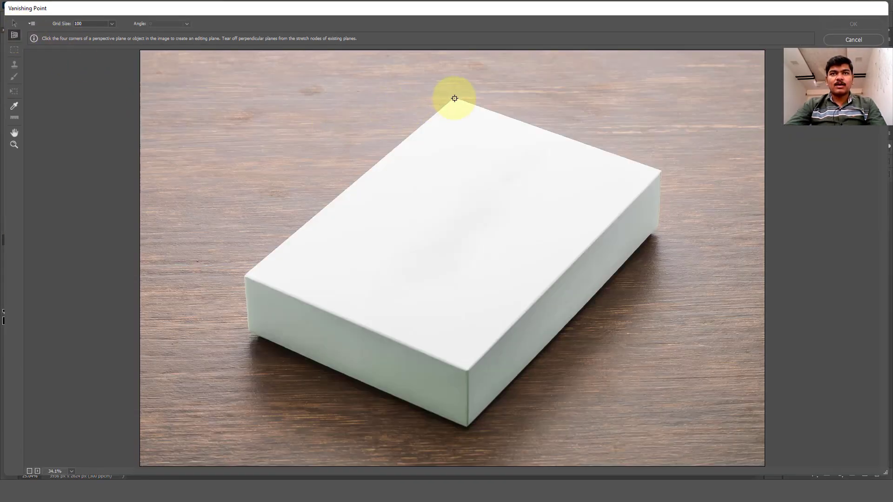
{"action": "left_click", "coordinate": [246, 273]}
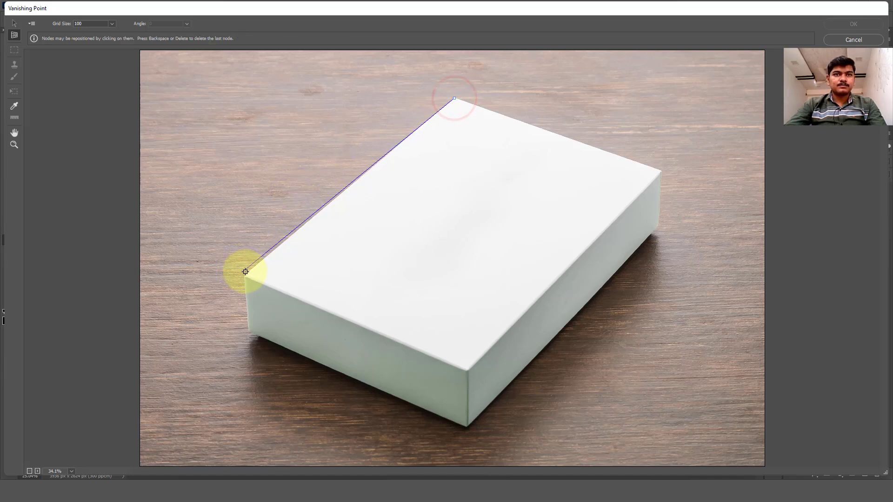
{"action": "left_click", "coordinate": [246, 275]}
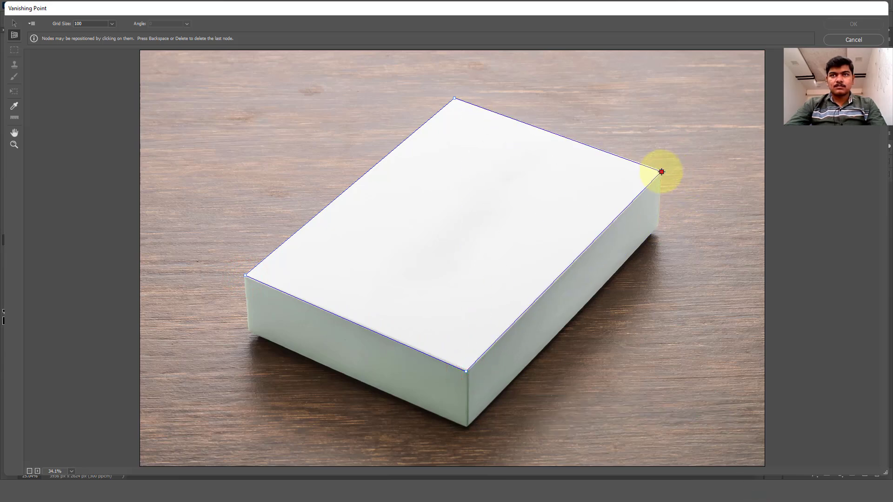
{"action": "left_click", "coordinate": [17, 33]}
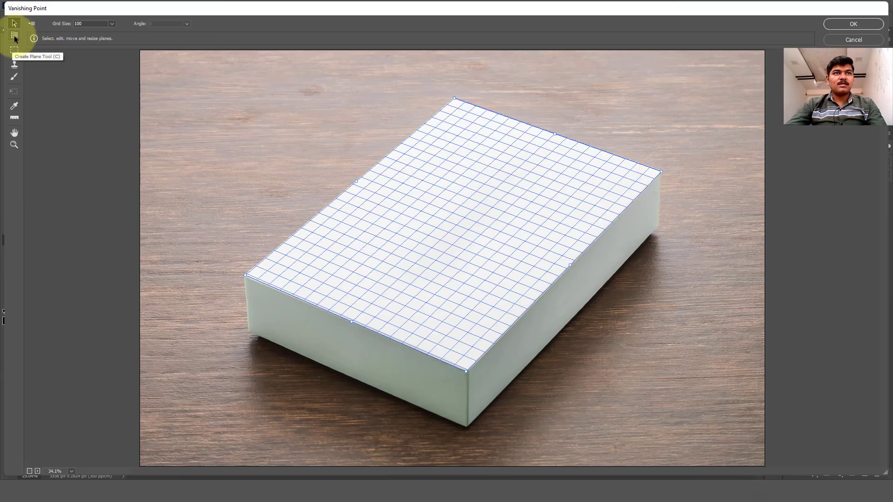
Step: Tear off a perpendicular plane from the right edge and stretch it down the box's side
{"action": "left_click", "coordinate": [16, 34]}
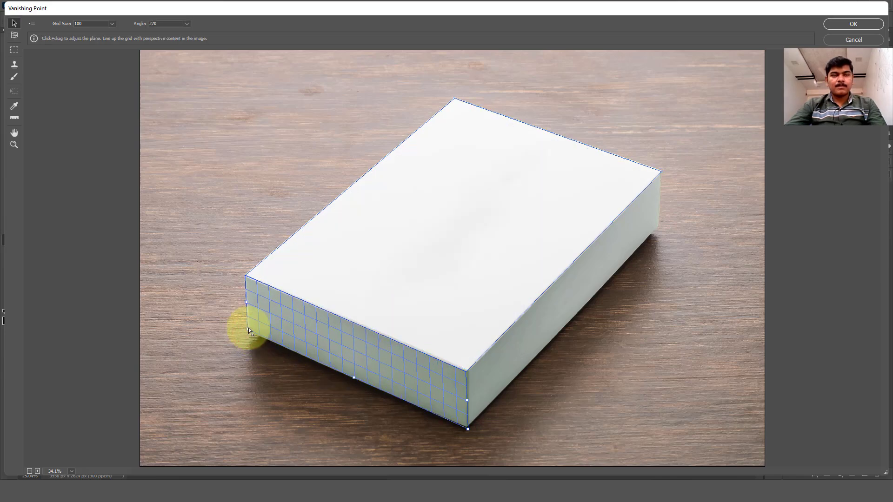
{"action": "left_click", "coordinate": [14, 36]}
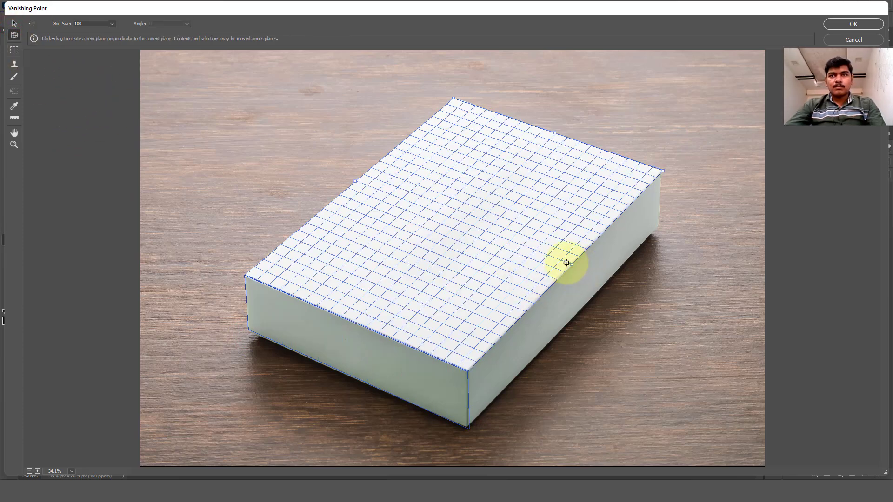
{"action": "left_click_drag", "start_coordinate": [566, 263], "coordinate": [574, 304]}
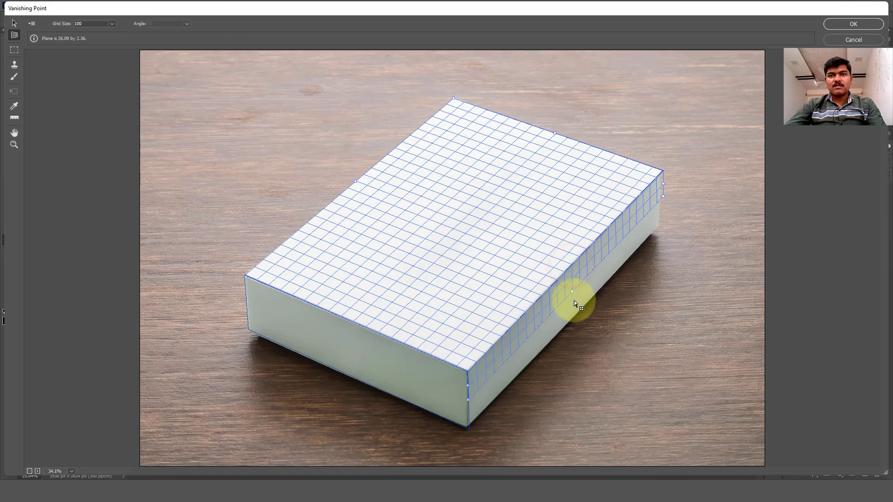
{"action": "left_click_drag", "start_coordinate": [572, 292], "coordinate": [573, 316]}
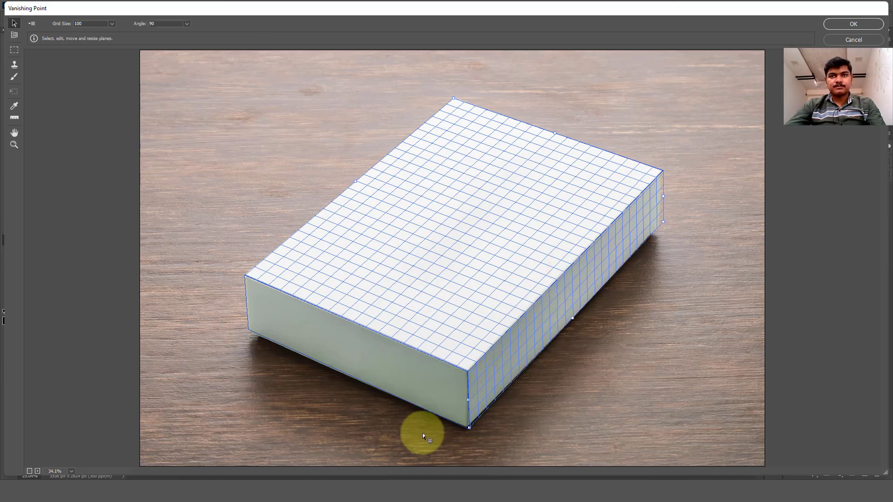
{"action": "left_click", "coordinate": [467, 437]}
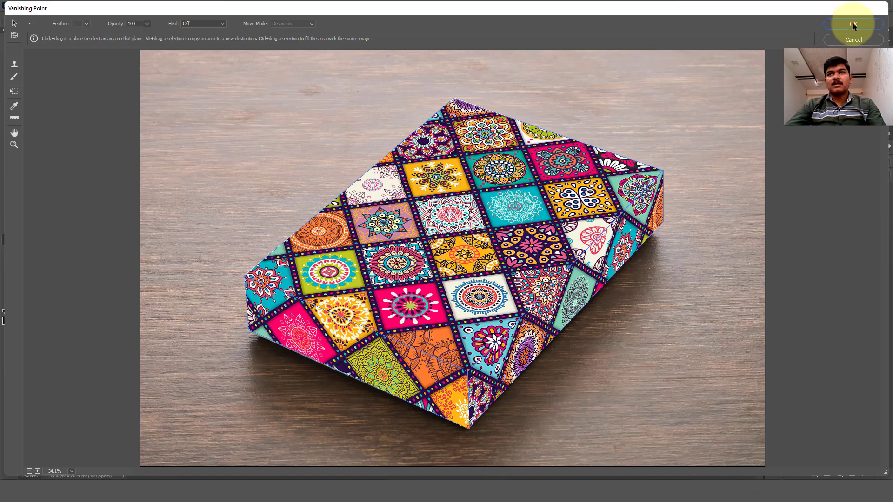
Step: Commit the Vanishing Point result so the wrapped pattern lands on Layer 1
{"action": "left_click", "coordinate": [855, 25]}
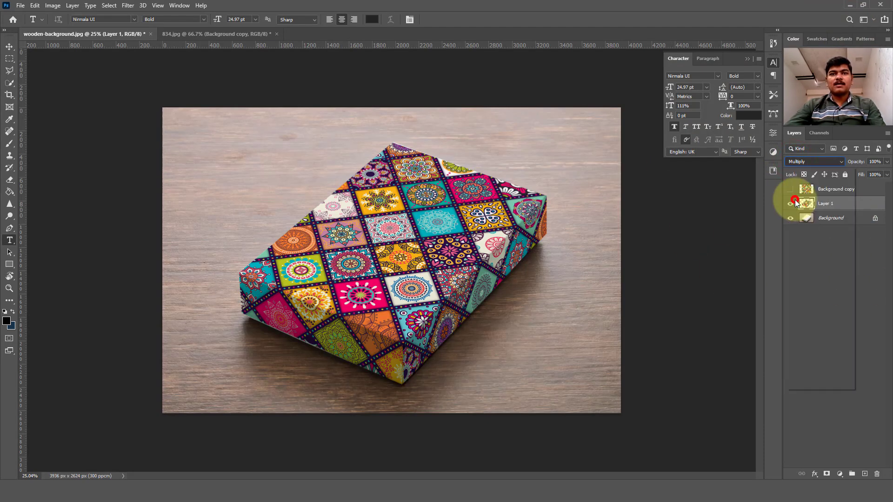
Step: Toggle the Multiply-blended pattern layer off and on to compare against the plain white box
{"action": "left_click", "coordinate": [791, 189]}
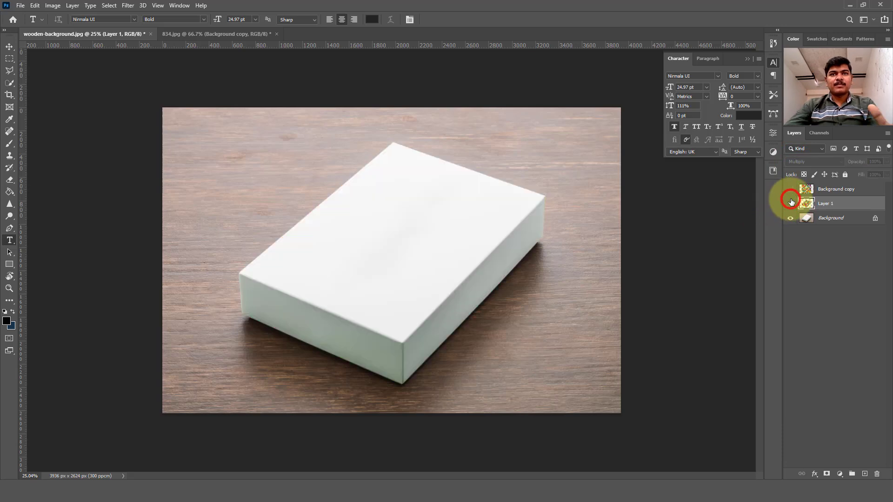
{"action": "left_click", "coordinate": [791, 203]}
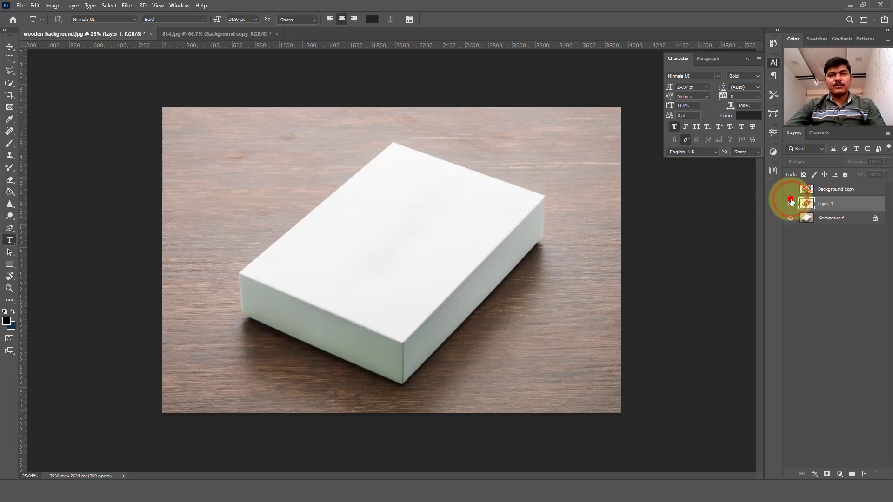
{"action": "left_click", "coordinate": [790, 189]}
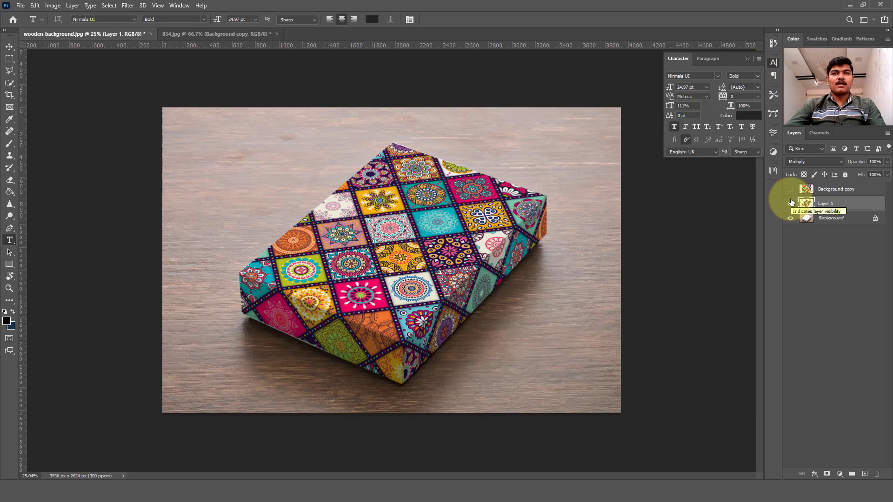